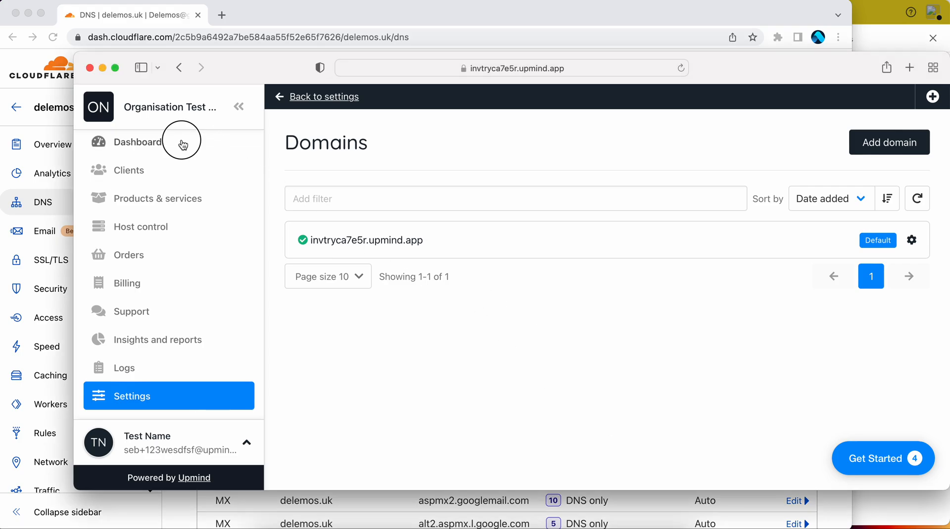
Navigate via Clients and the sidebar to the organisation Settings overview page
click(127, 171)
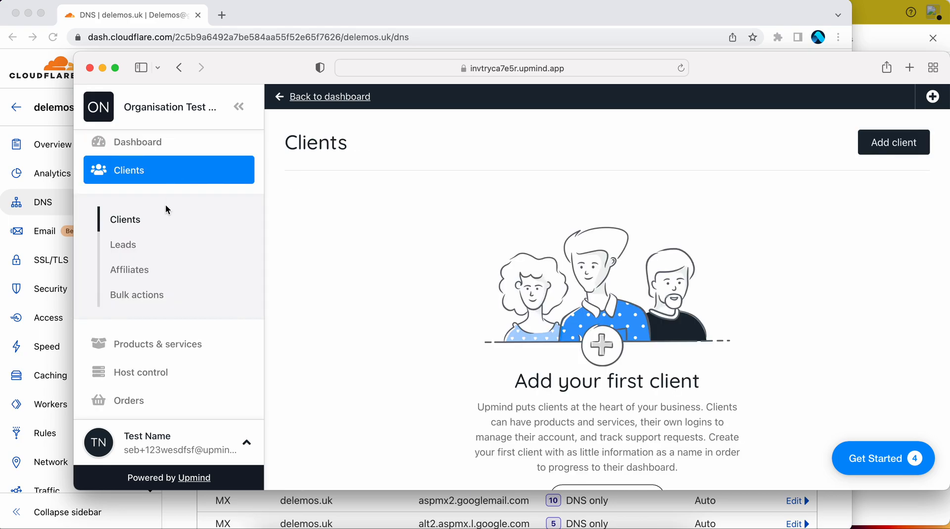
scroll(down, 3)
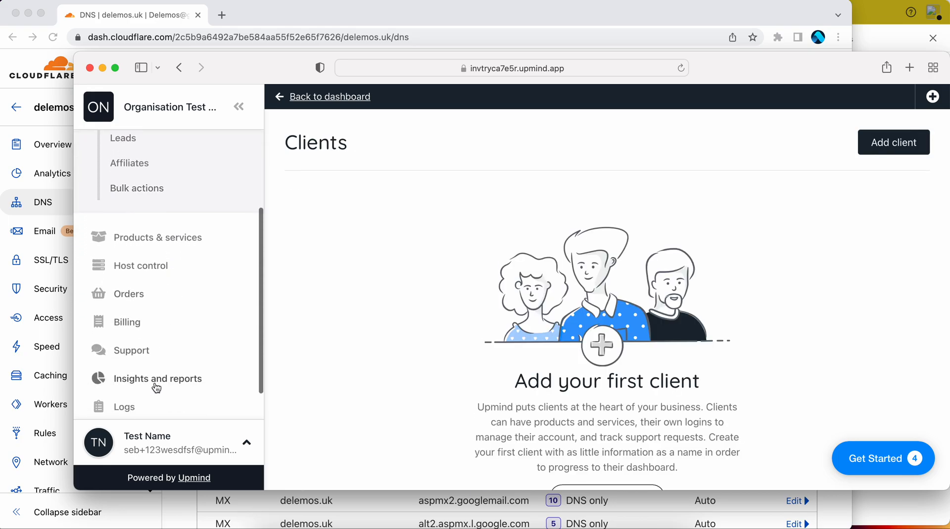
scroll(down, 3)
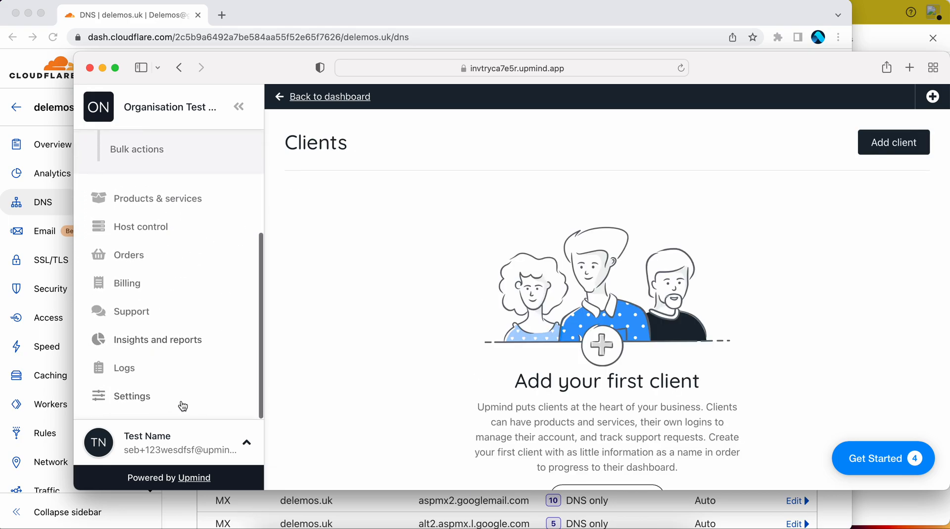
click(132, 396)
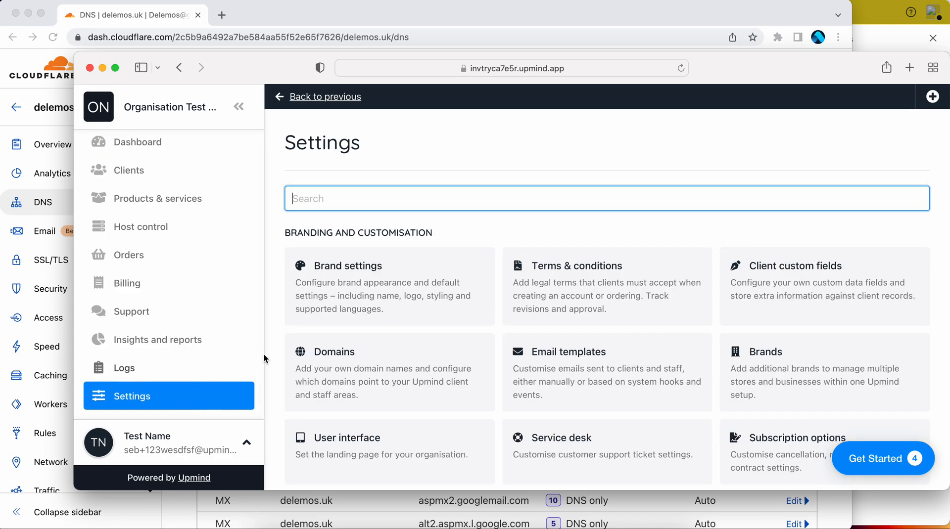
mouse_move(402, 287)
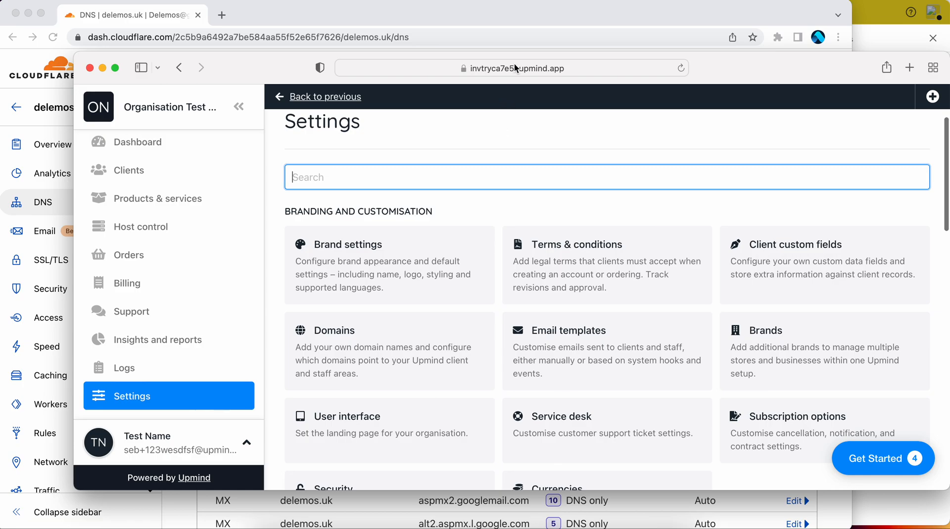
Put the browser's address bar for the Upmind admin settings page into editing
click(510, 67)
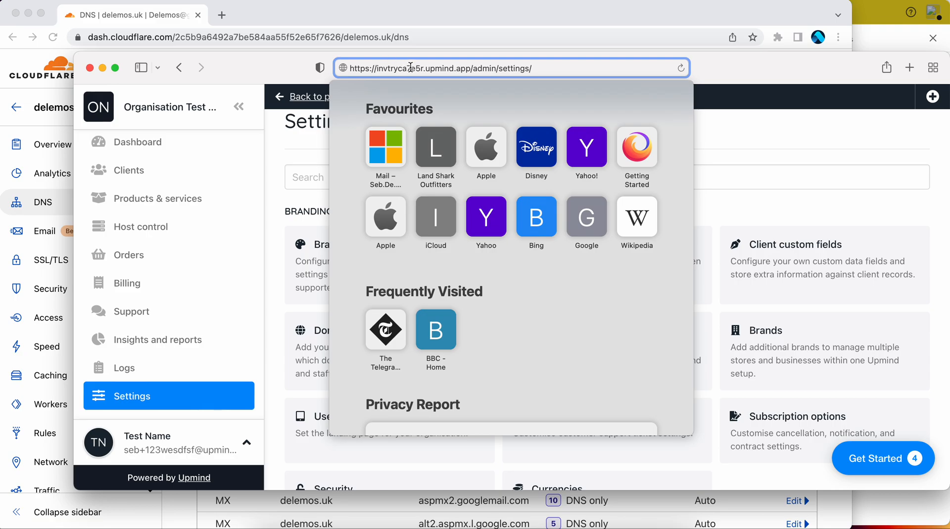
mouse_move(381, 68)
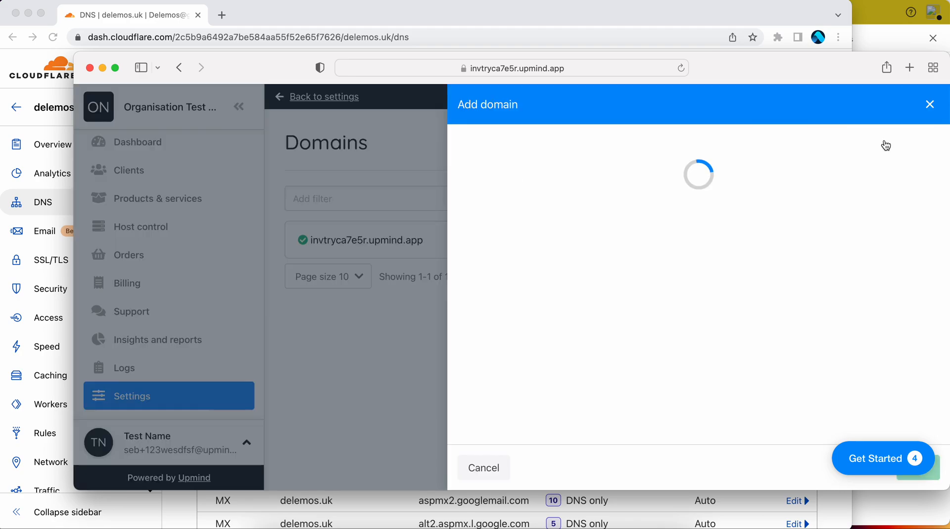
Enter billing.delemos.uk as the domain and copy the first required A record IP
text(billi)
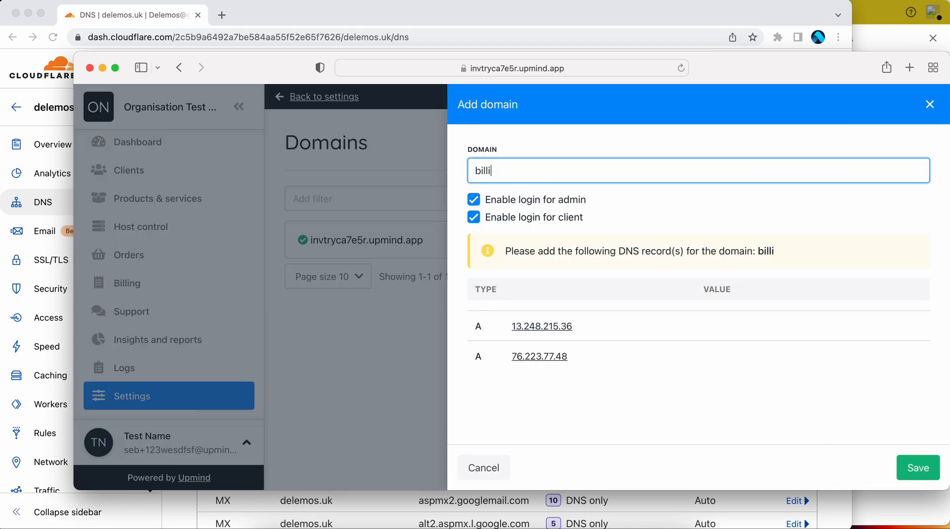
text(ng.delemos.uk)
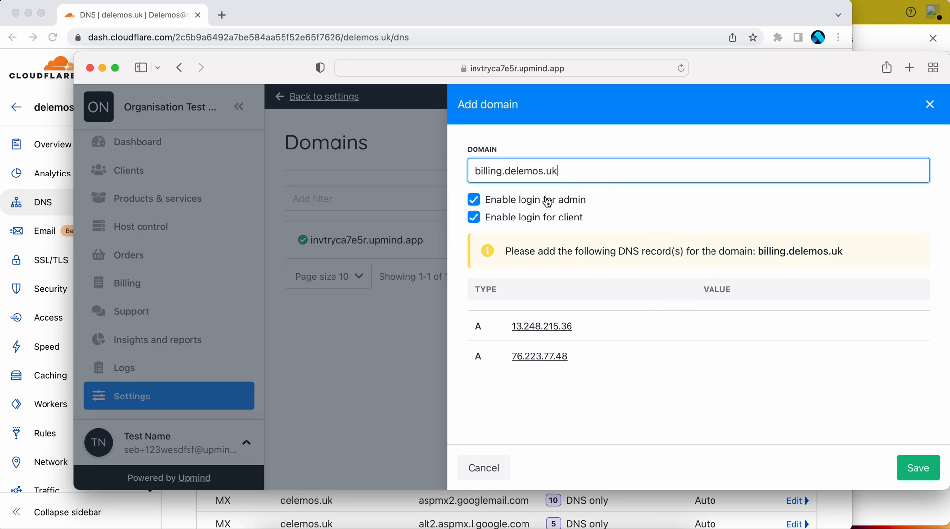
mouse_move(552, 329)
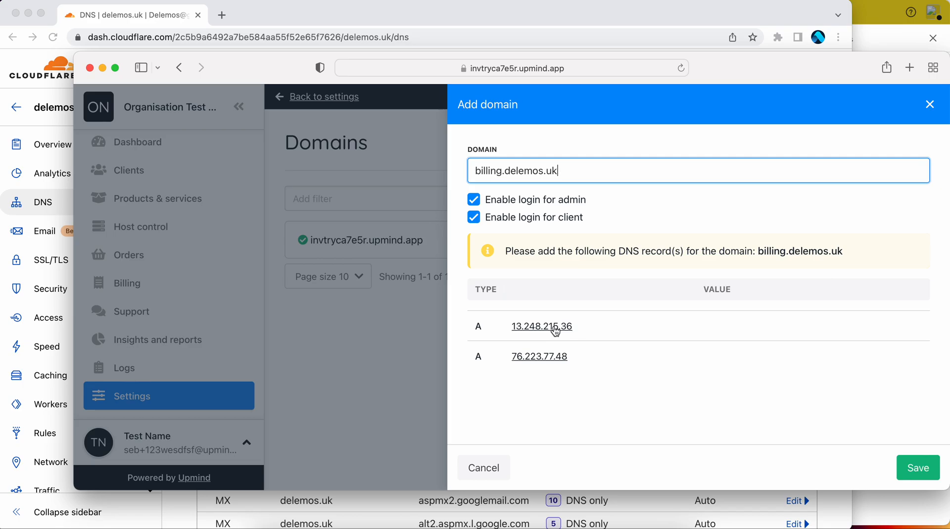
click(541, 326)
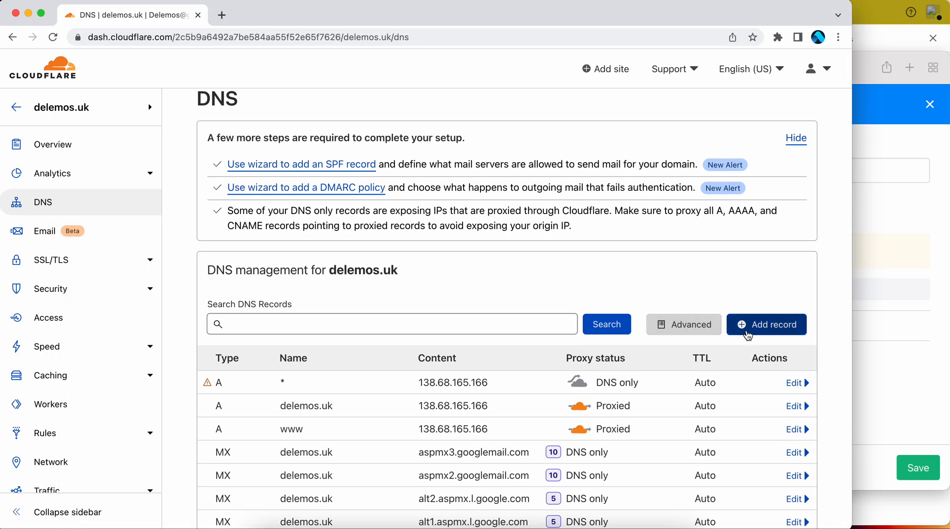
Create and save Cloudflare 'billing' A records for 13.248.215.36 and 76.223.77.48
click(766, 324)
text(billing)
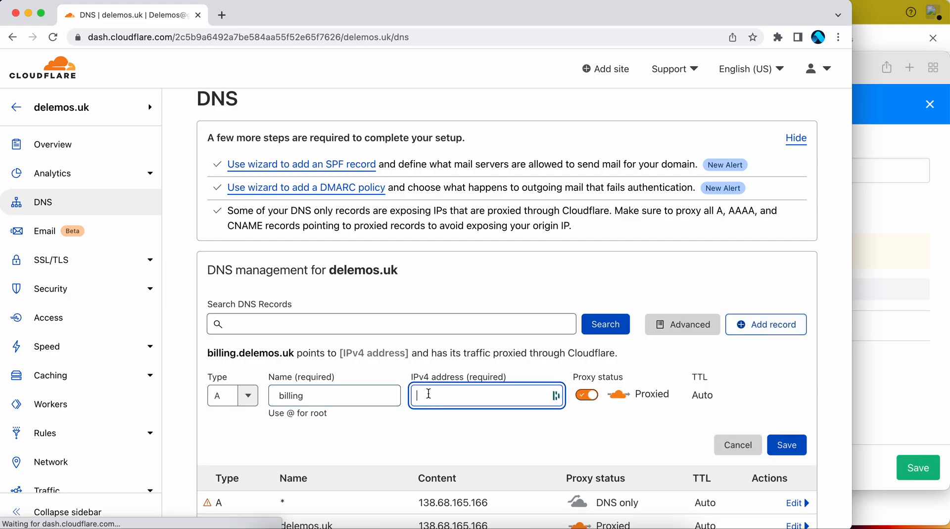
text(13.248.215.36)
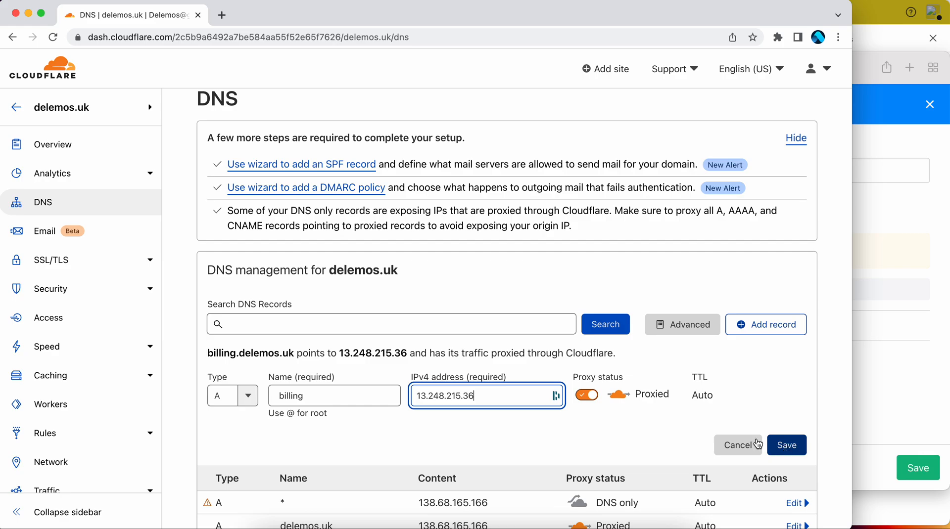
click(586, 395)
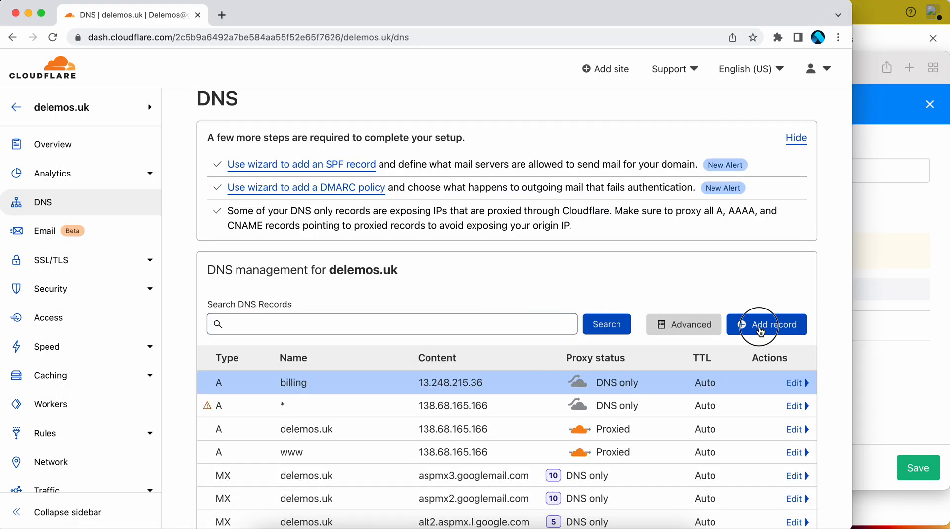
click(766, 325)
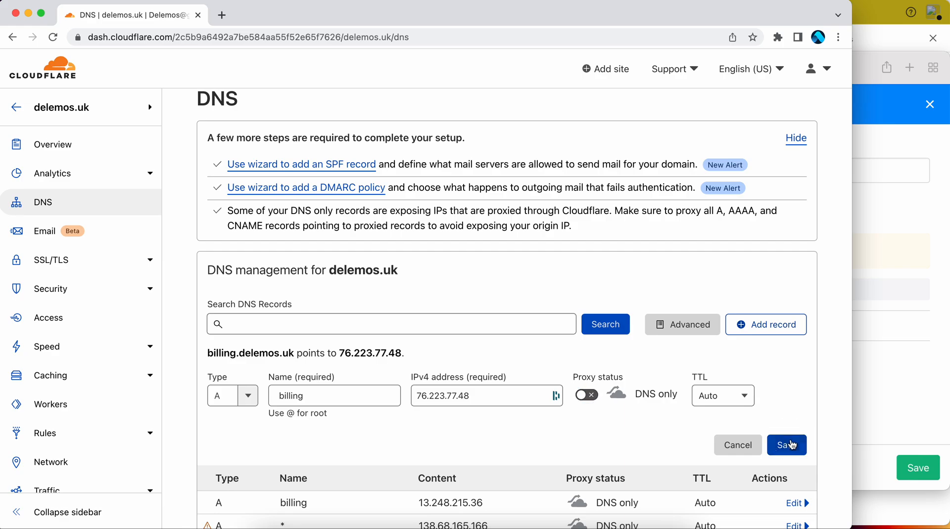
click(783, 445)
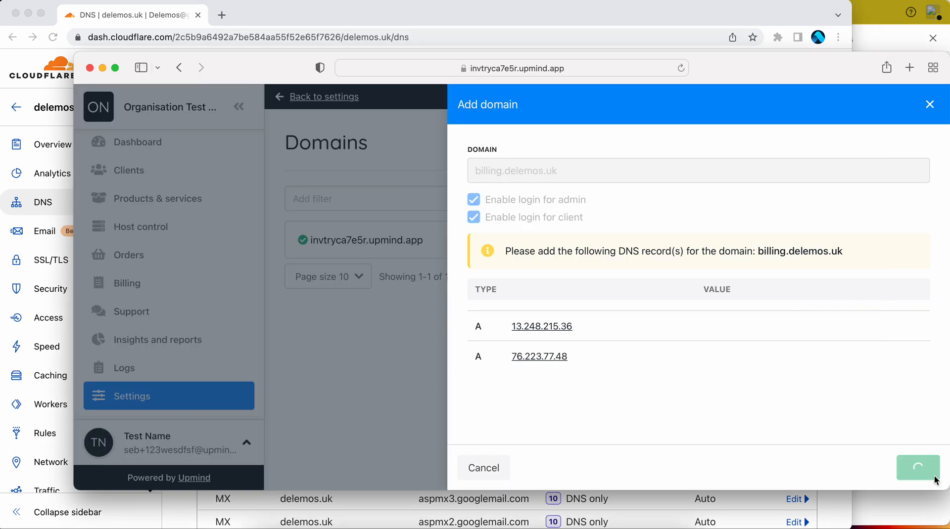
Save billing.delemos.uk from the Add domain panel into the Domains list
click(917, 468)
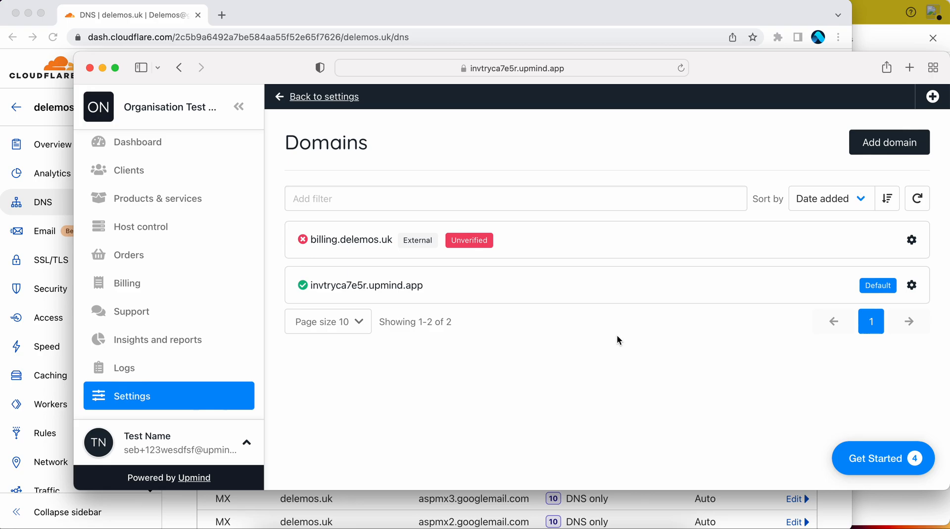
mouse_move(911, 240)
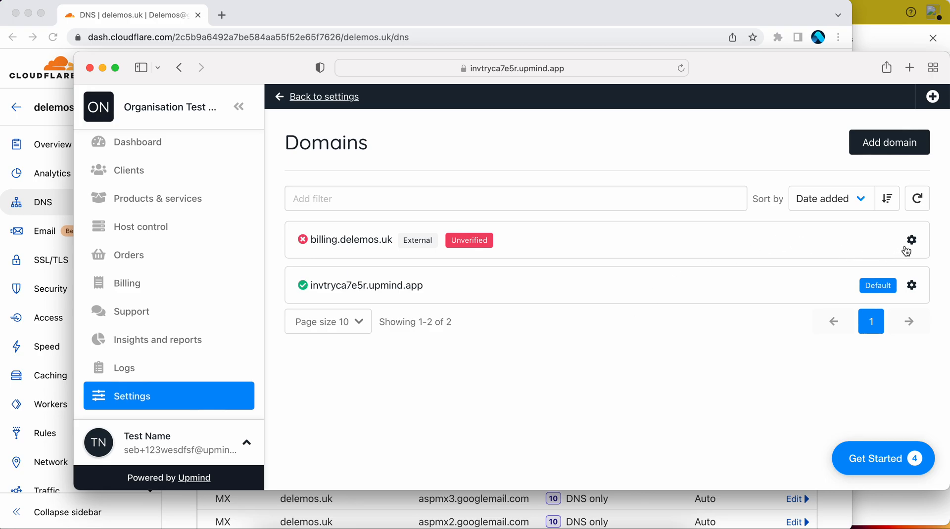
Choose Verify from billing.delemos.uk's gear menu and confirm the verification request
click(911, 240)
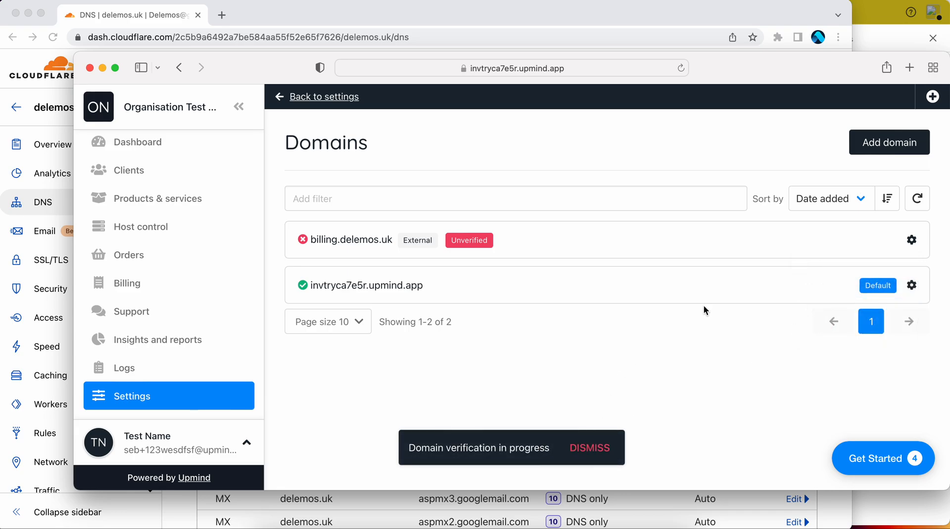
click(911, 240)
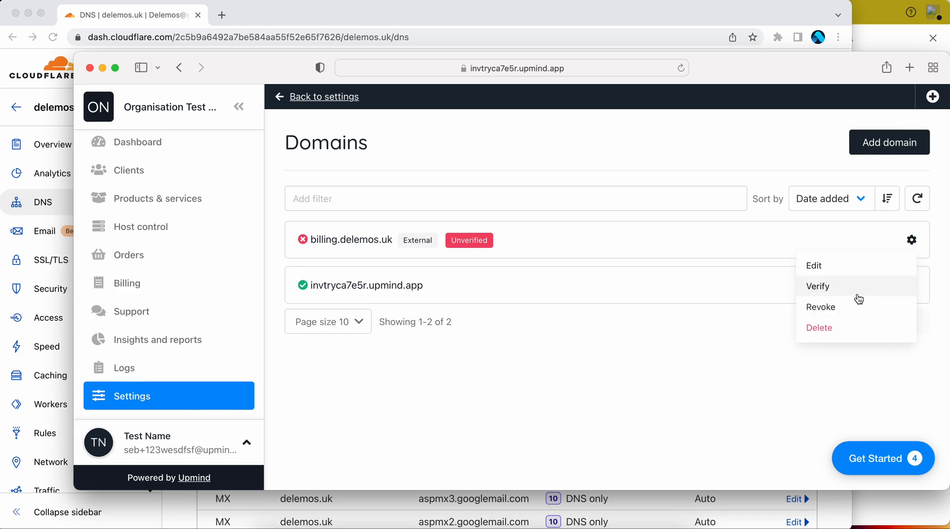
click(818, 286)
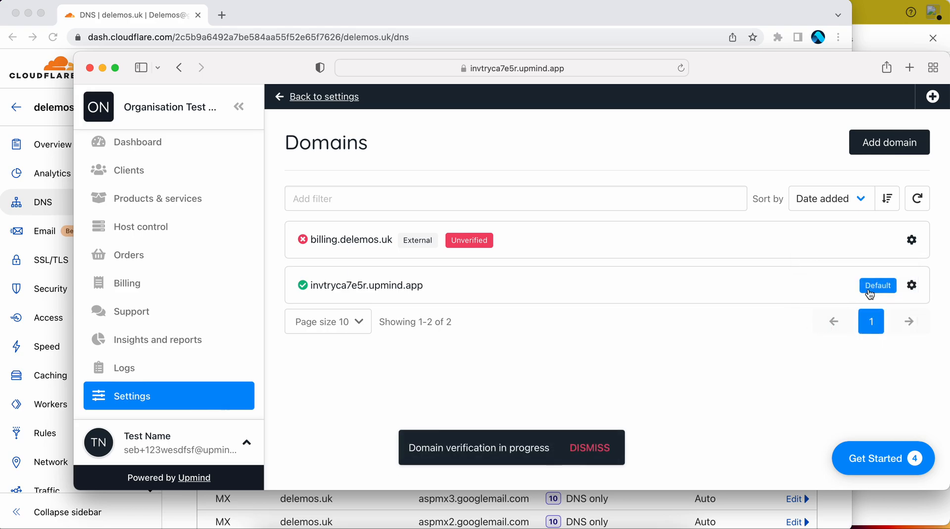
mouse_move(644, 375)
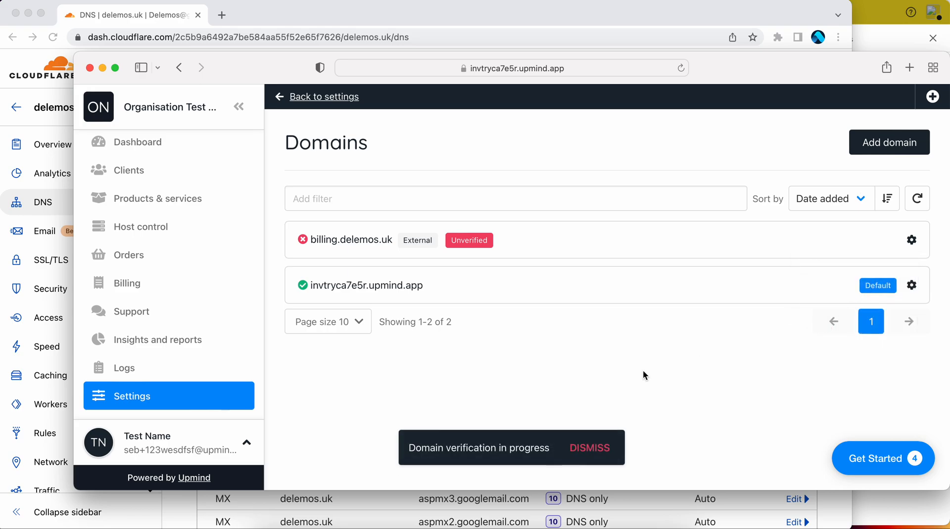
click(588, 447)
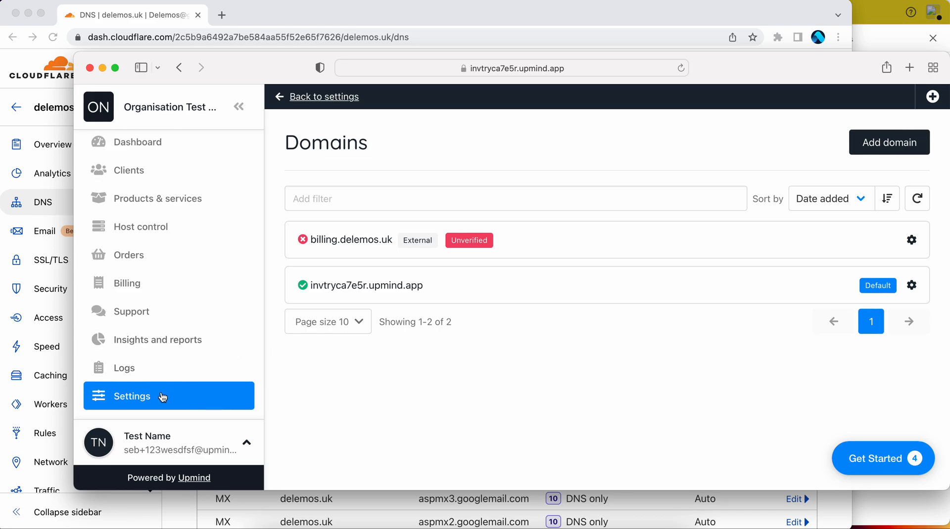